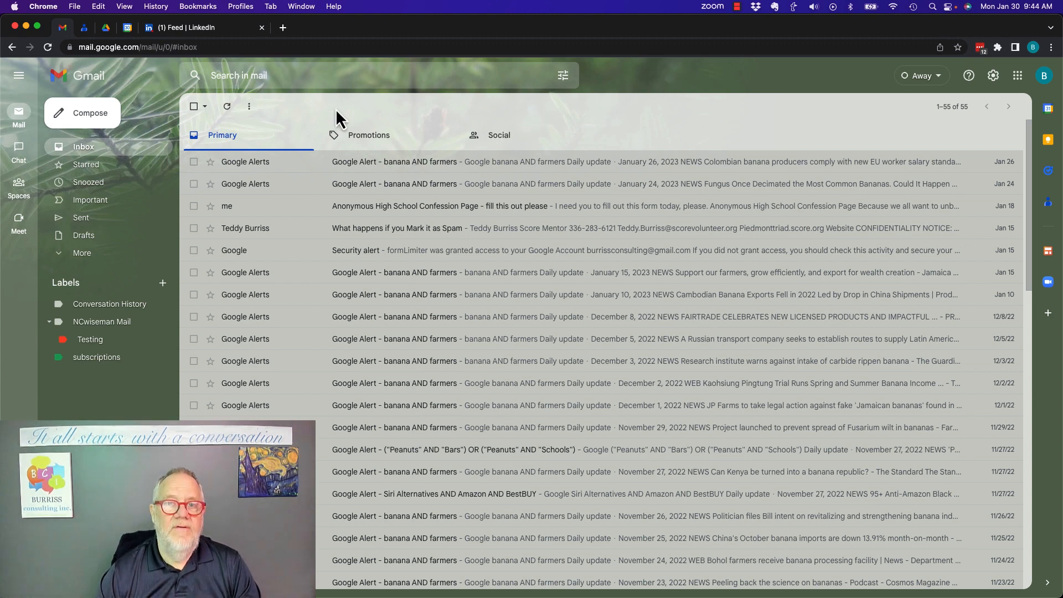
Step: Compose a draft to Teddy Burriss with subject 'test', 'testing this' and a Lorem ipsum snippet
left_click(82, 112)
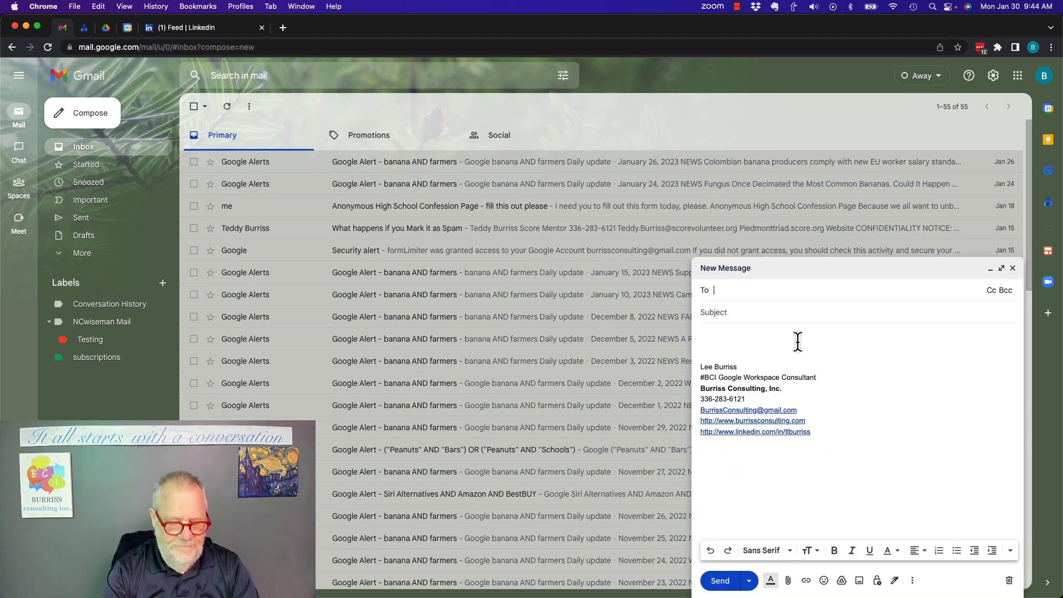
type("ted")
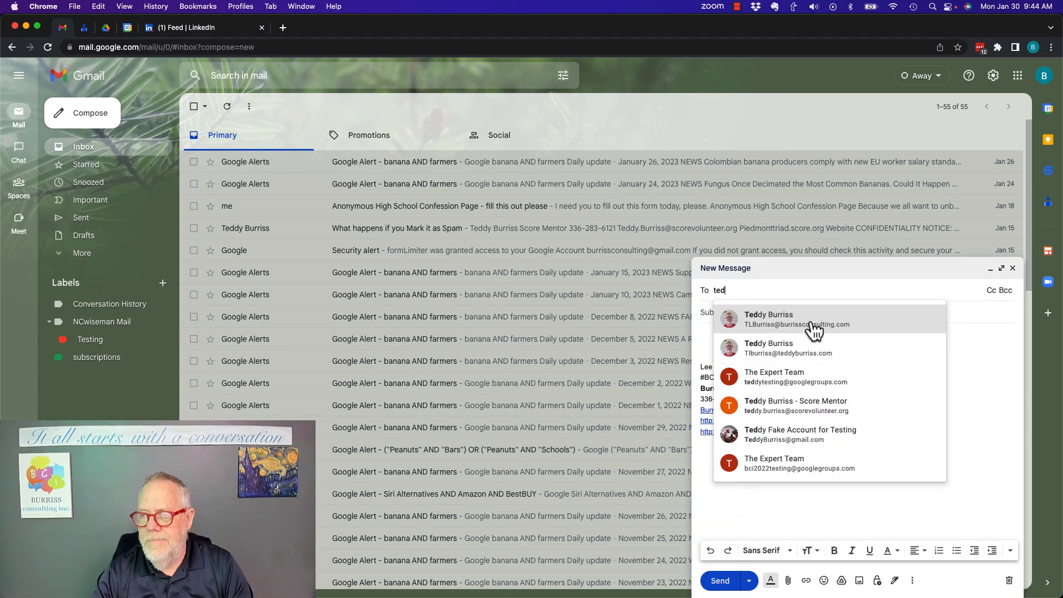
left_click(797, 320)
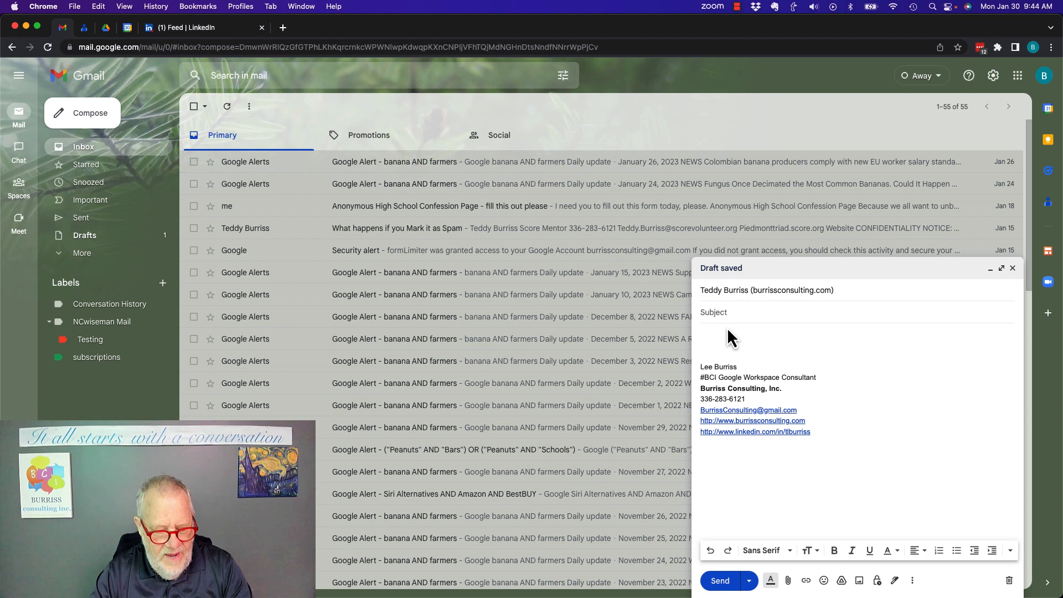
type("test")
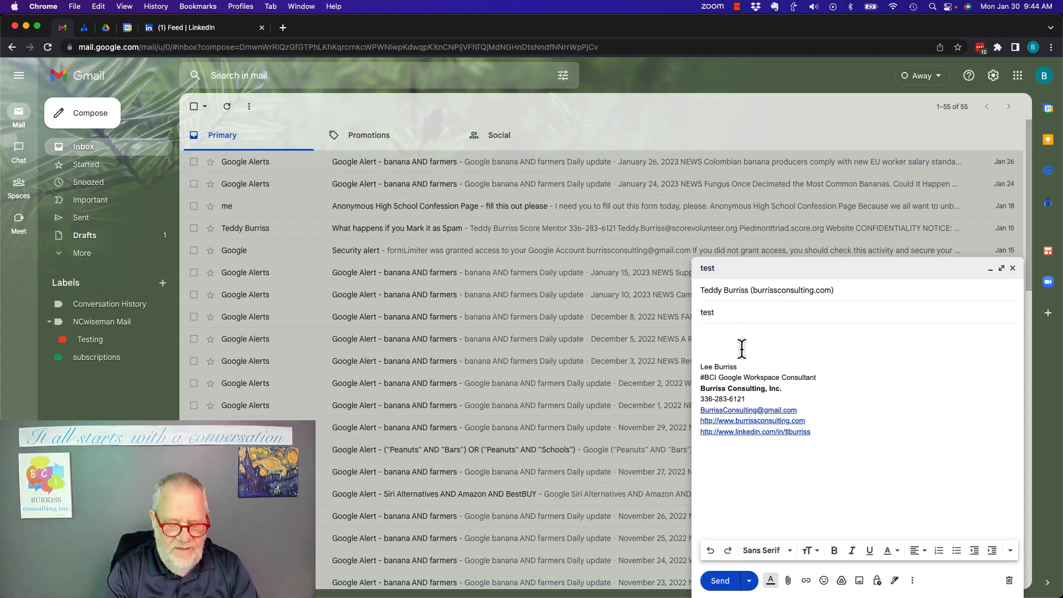
type("testing this stuff")
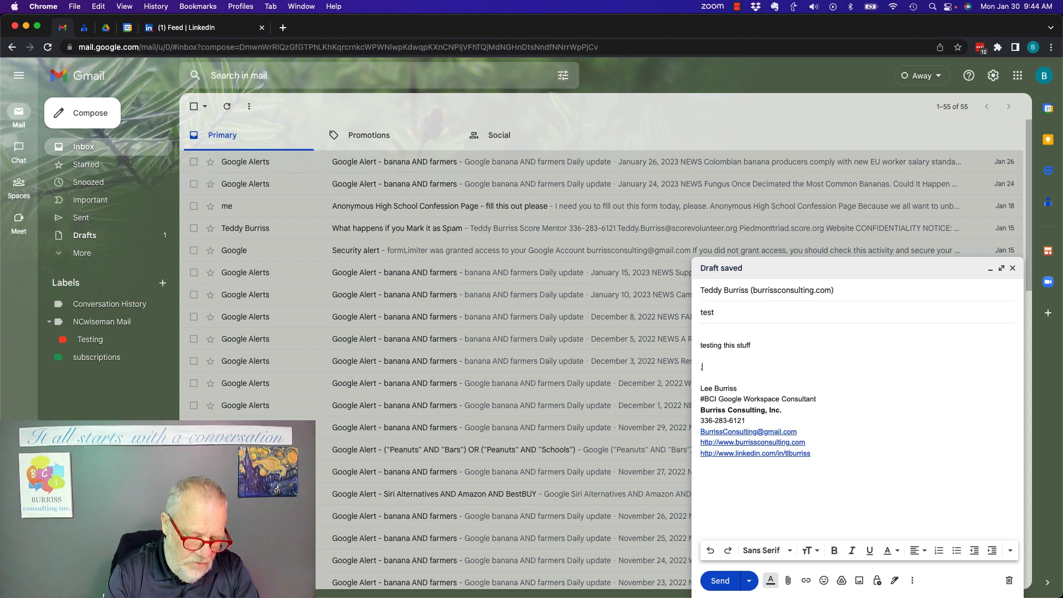
type(";fil")
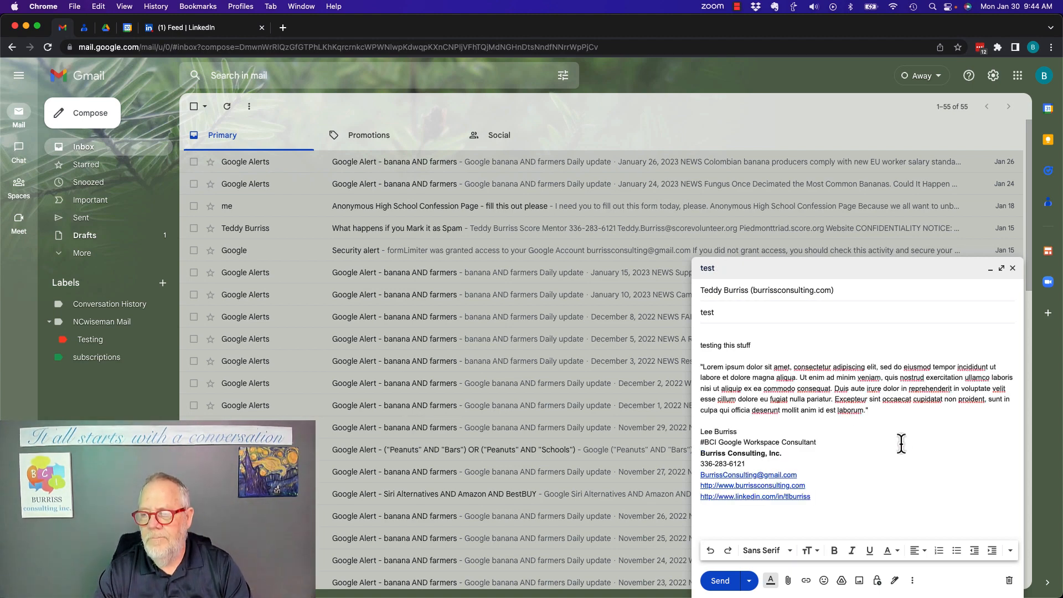
Step: Close the test draft to save it, check it in Drafts, and return to the inbox
left_click(1013, 268)
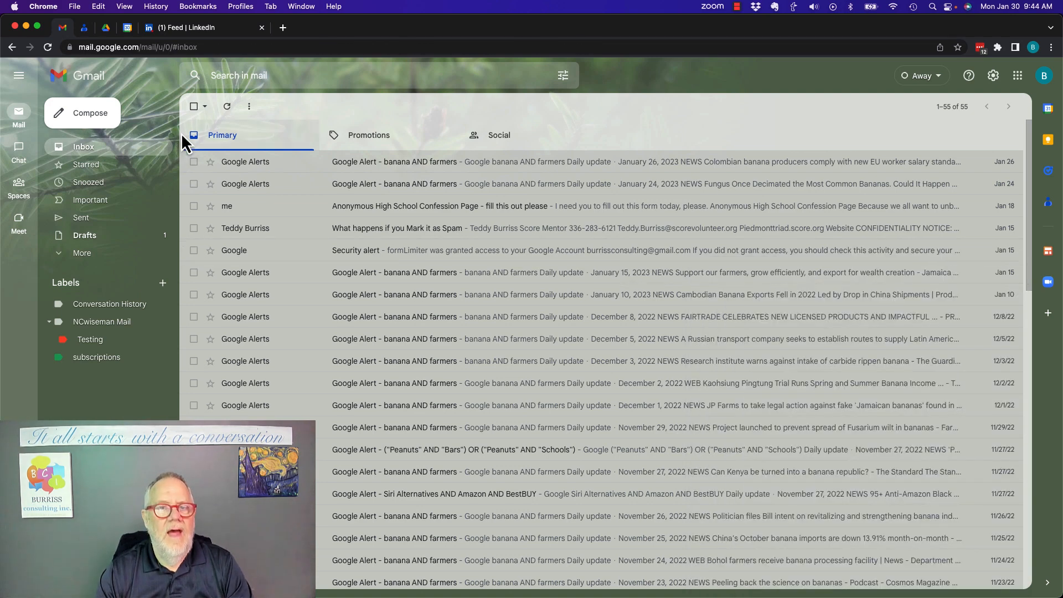
left_click(48, 47)
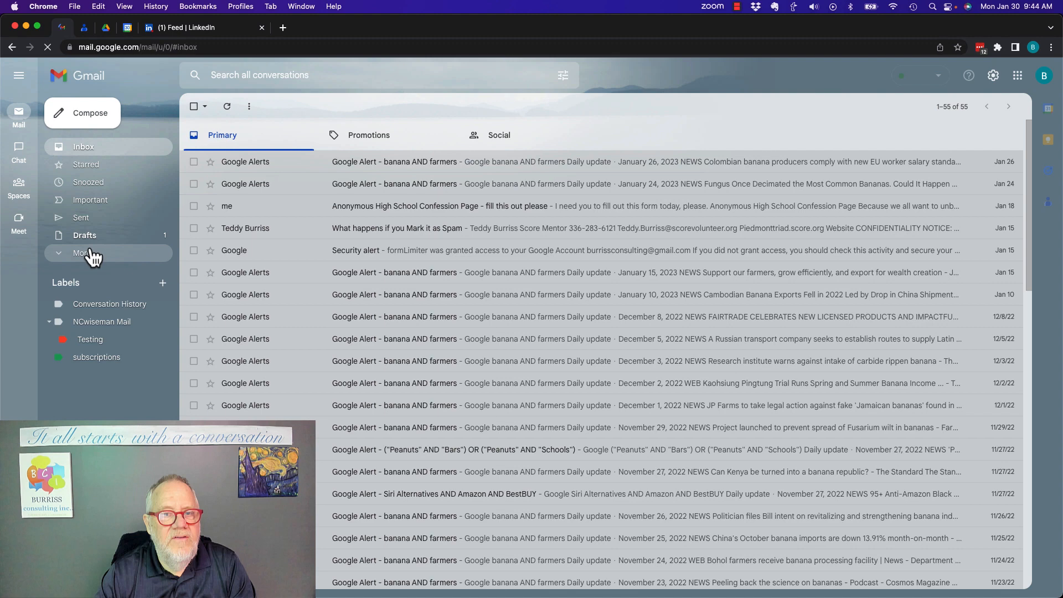
left_click(84, 236)
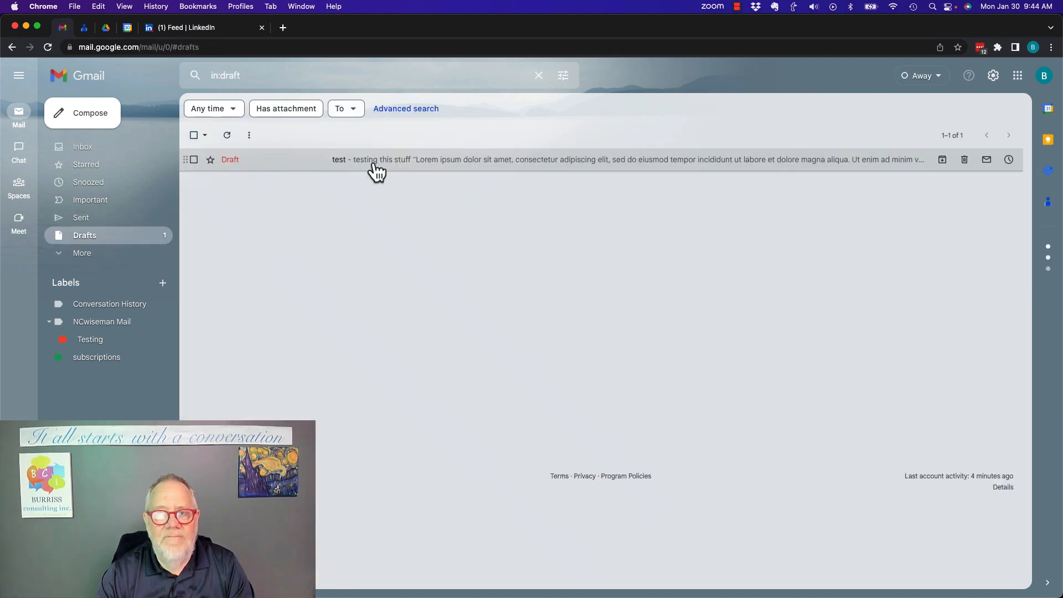
left_click(475, 159)
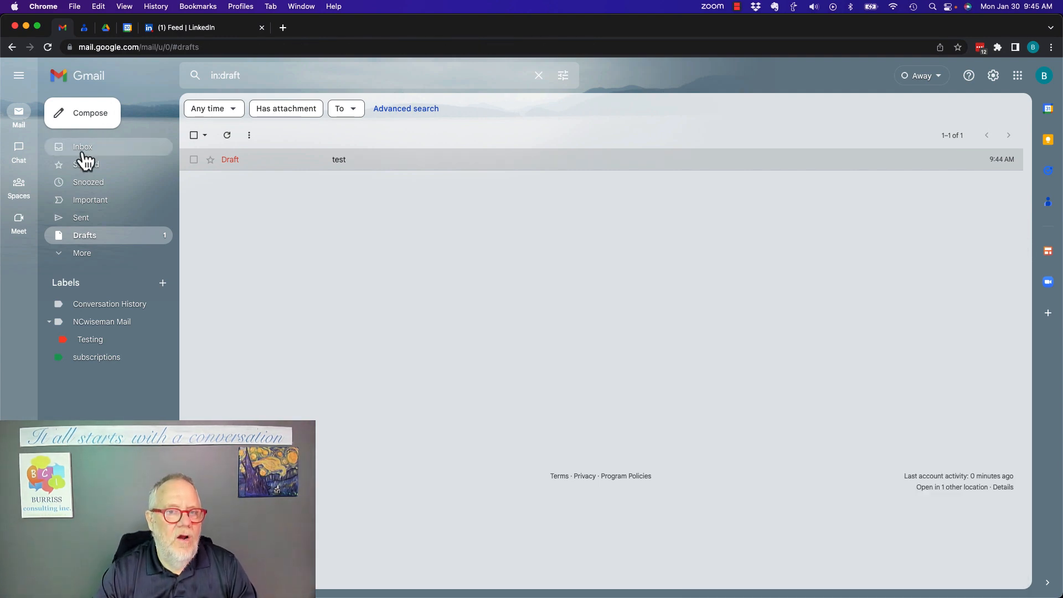
left_click(82, 146)
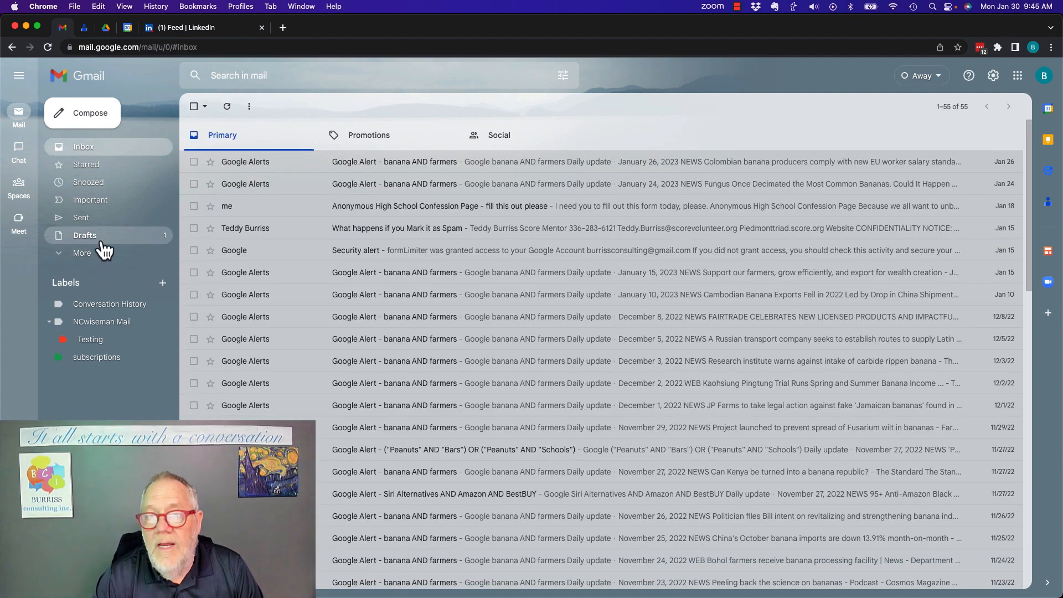
mouse_move(102, 244)
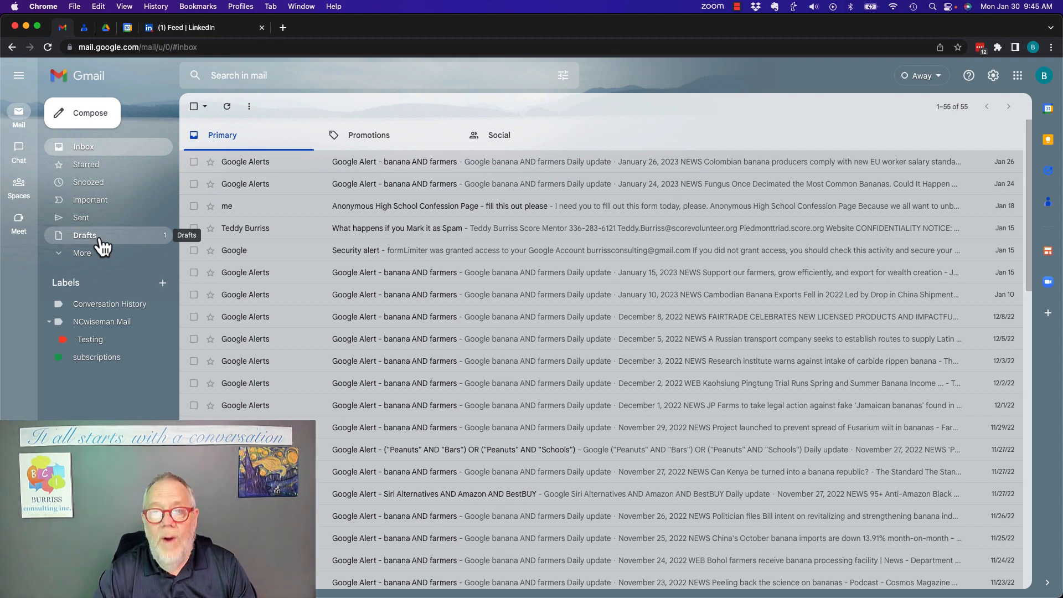
Step: Reopen the test draft, add the opening line 'THere is more to say here', and minimize it
left_click(85, 235)
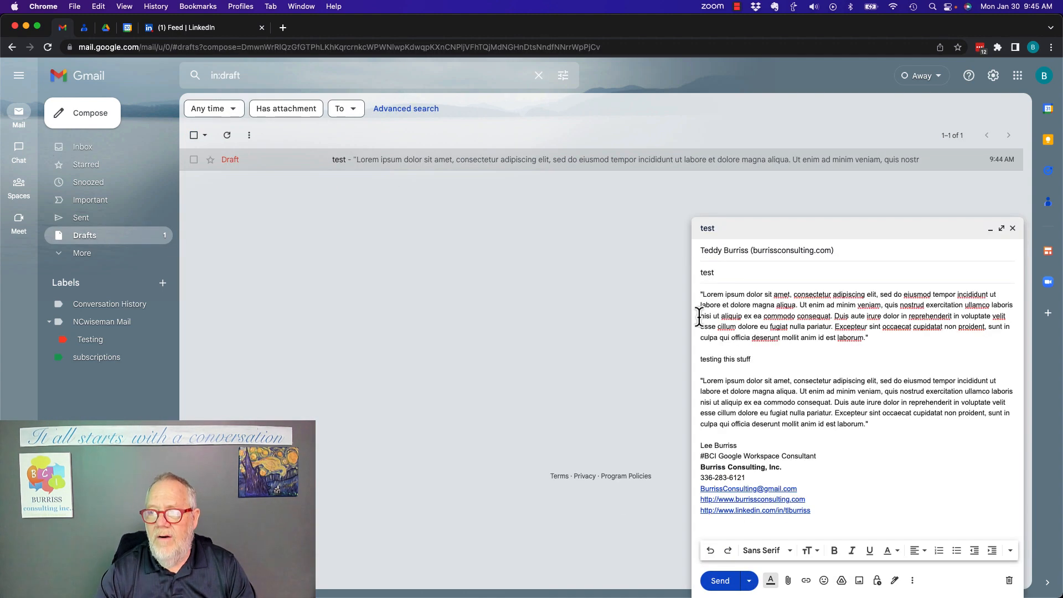
type("T")
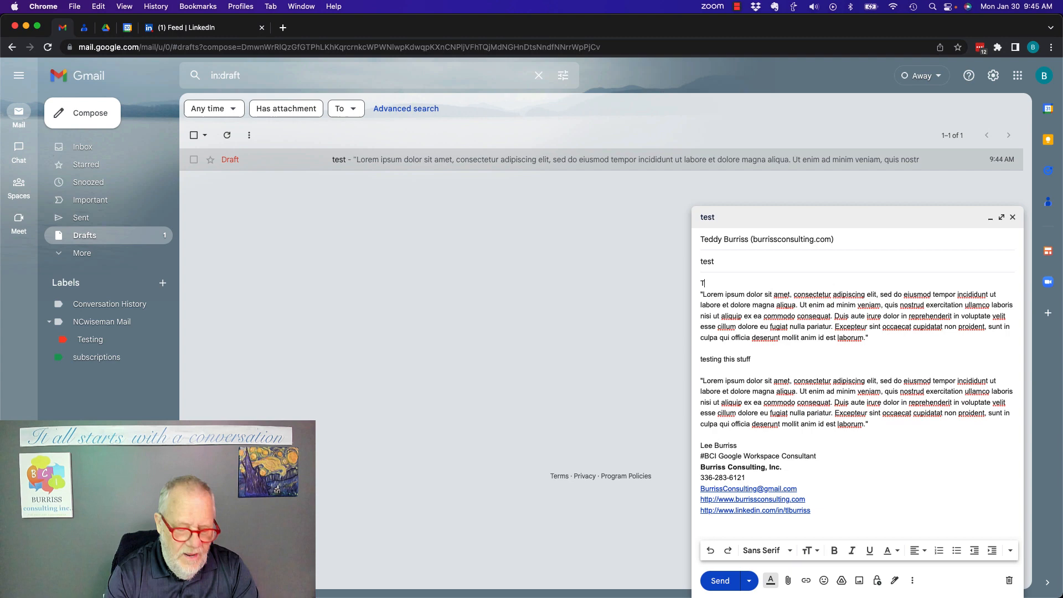
type("Here is more to say here")
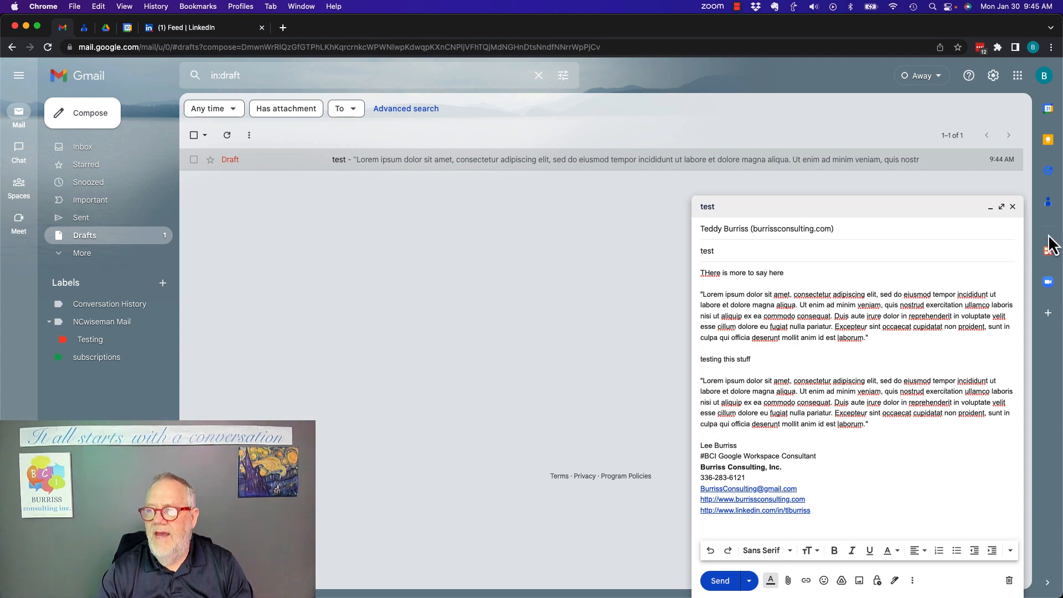
left_click(1013, 206)
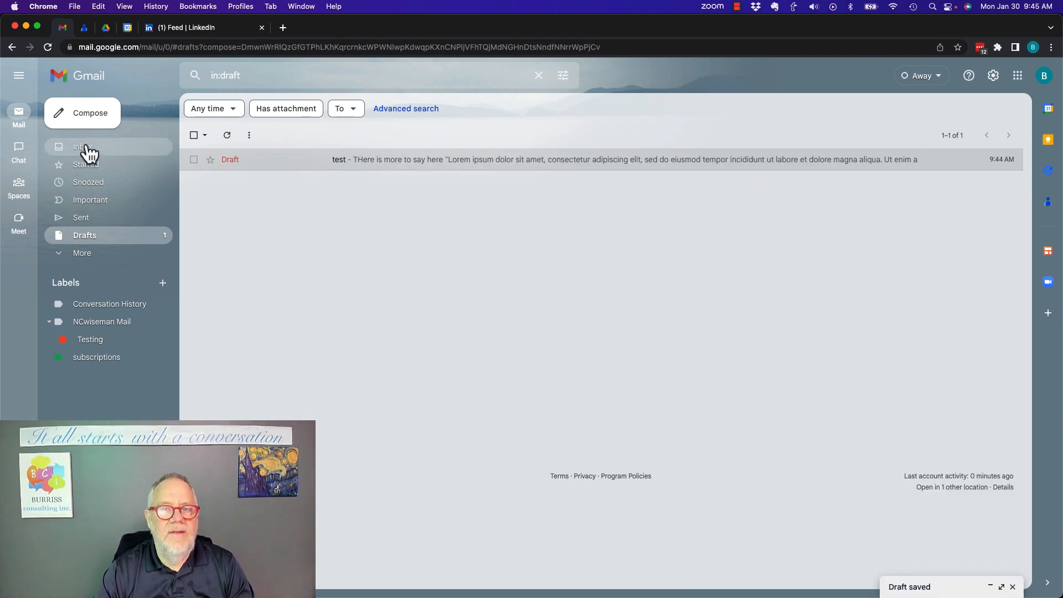
Step: Visit the inbox, then return to the Drafts folder with the edited draft
left_click(84, 146)
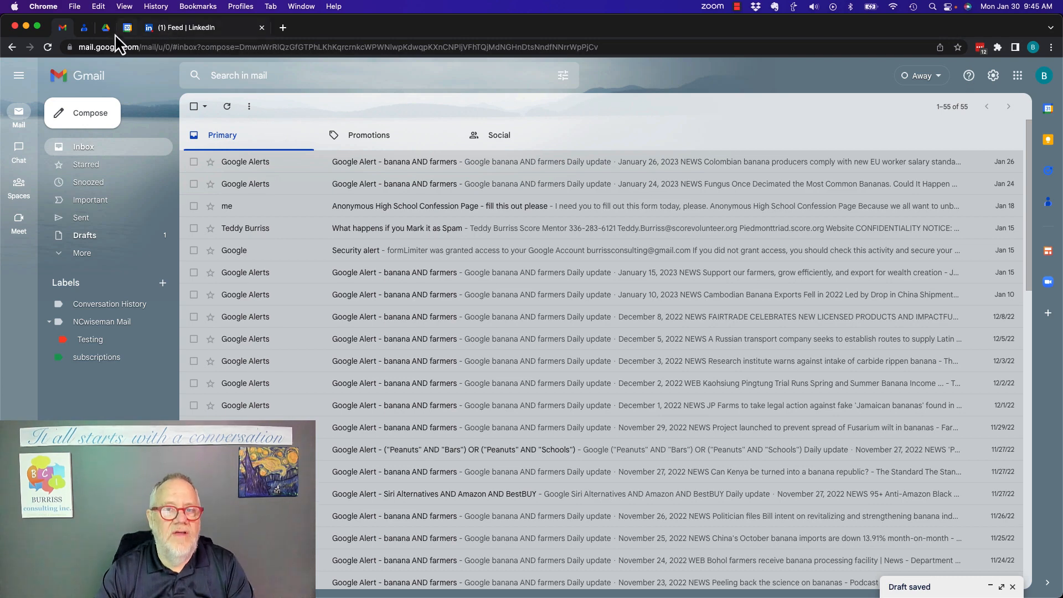
left_click(106, 28)
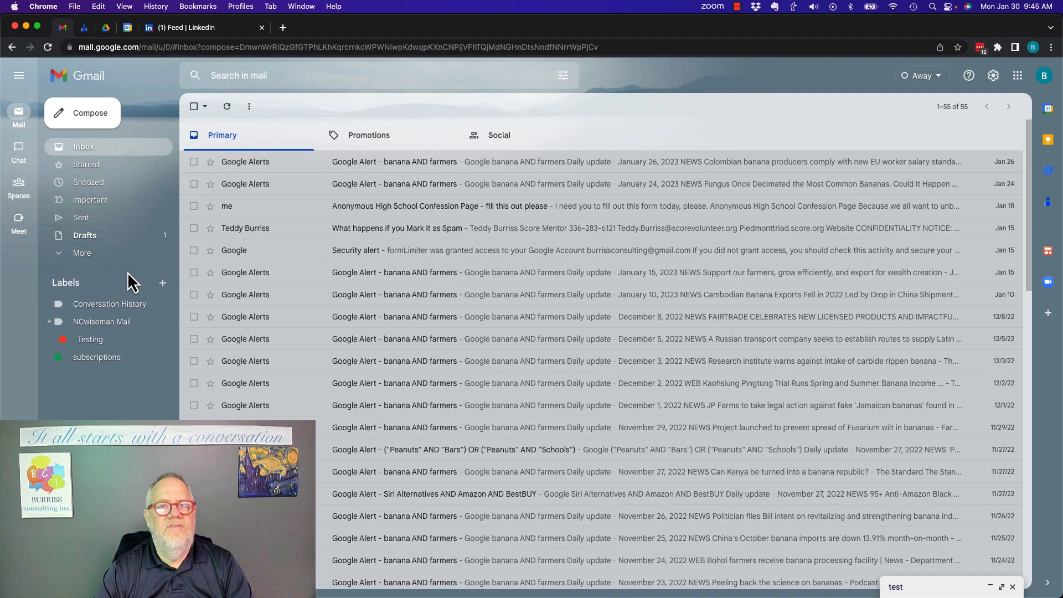
left_click(85, 236)
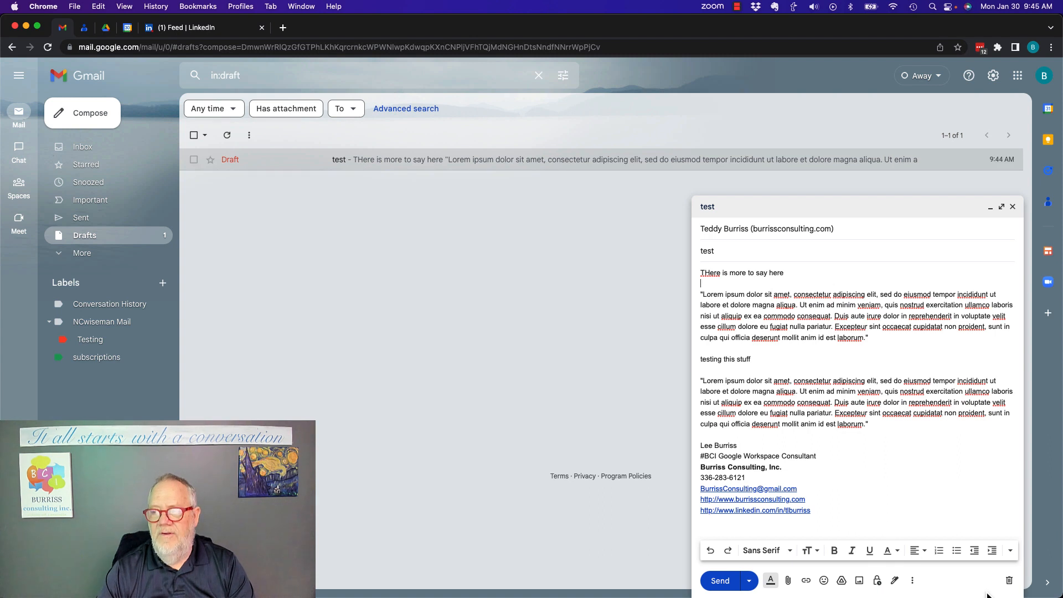
Step: Close and reopen the test draft, then discard it permanently
left_click(1012, 206)
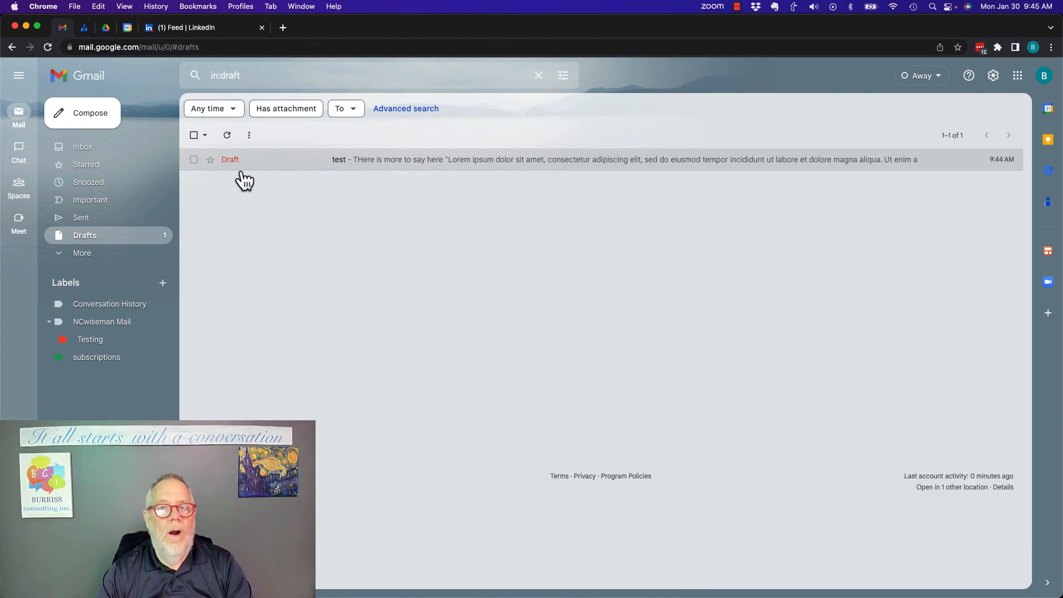
left_click(194, 159)
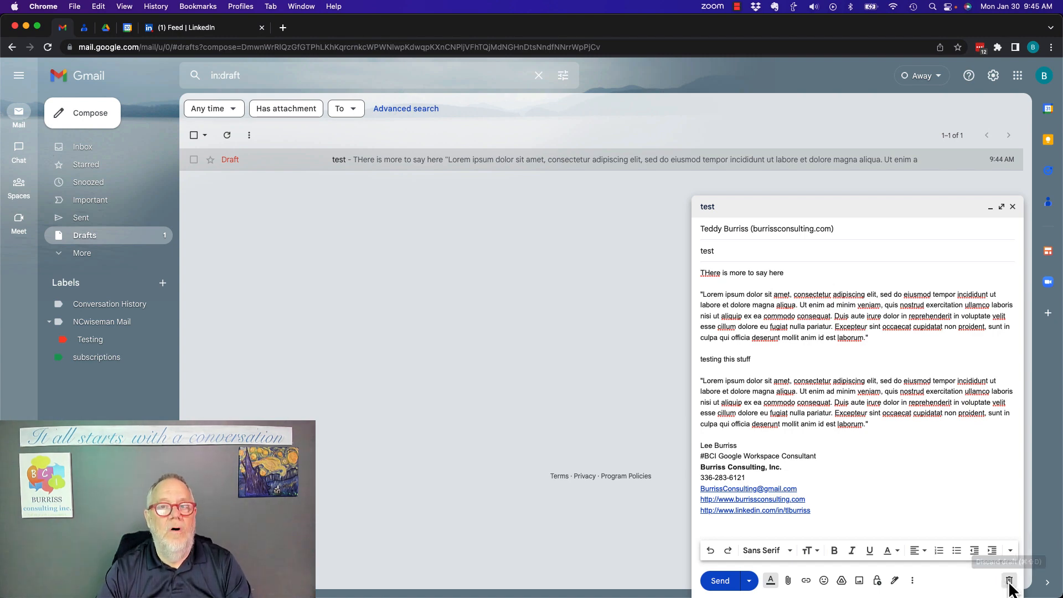
left_click(1009, 581)
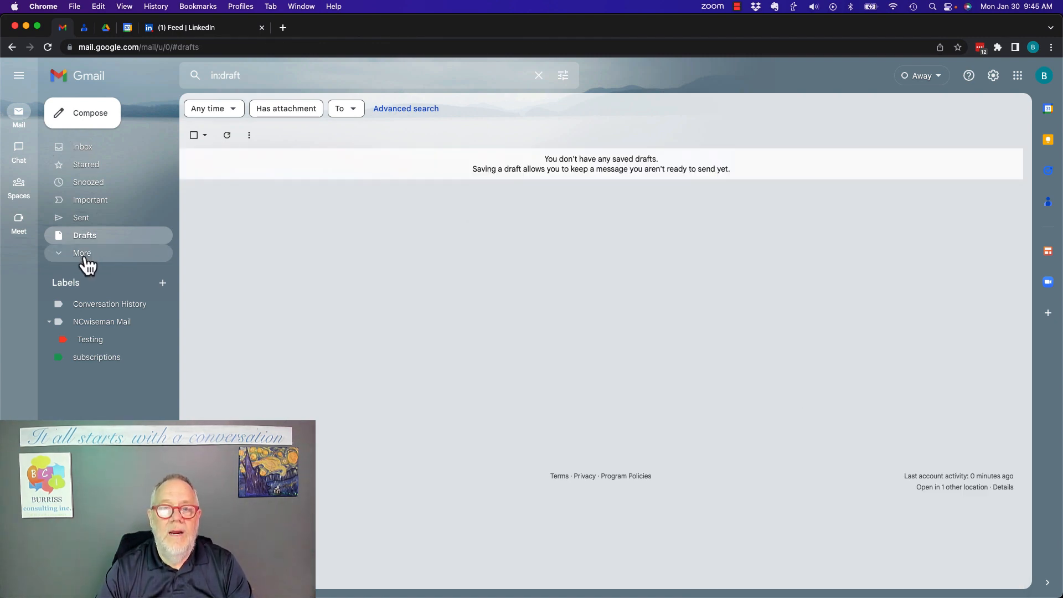
Step: Expand the extra sidebar folders and open Trash, listing 58 deleted messages
left_click(81, 253)
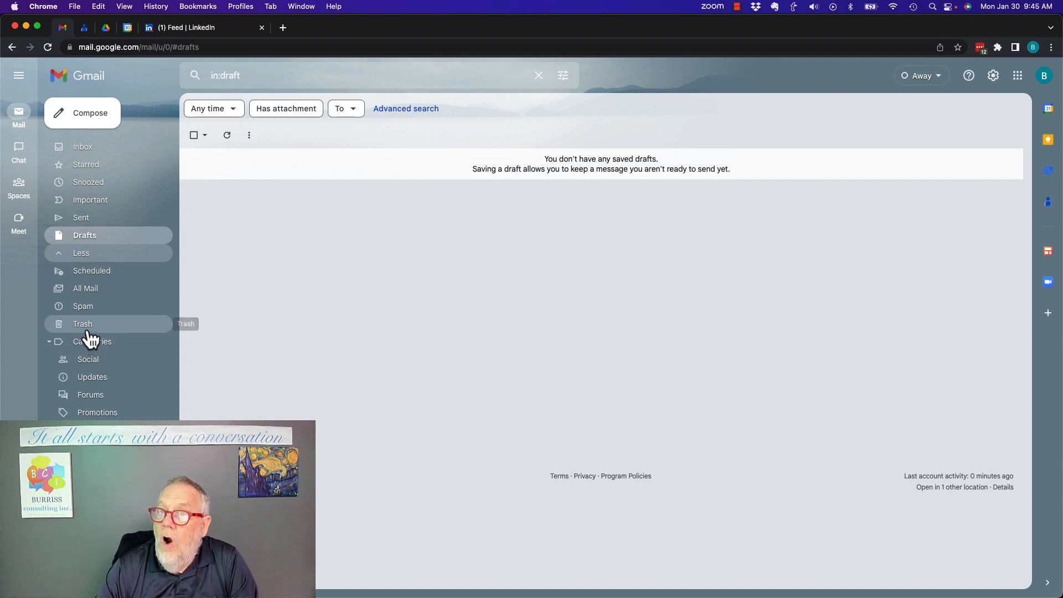
left_click(82, 324)
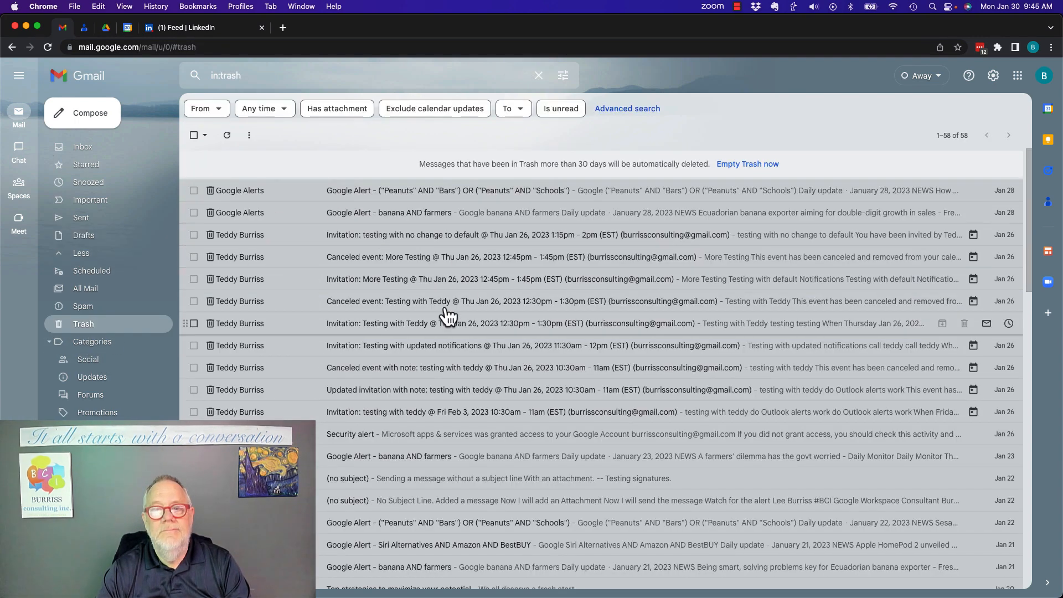
mouse_move(83, 147)
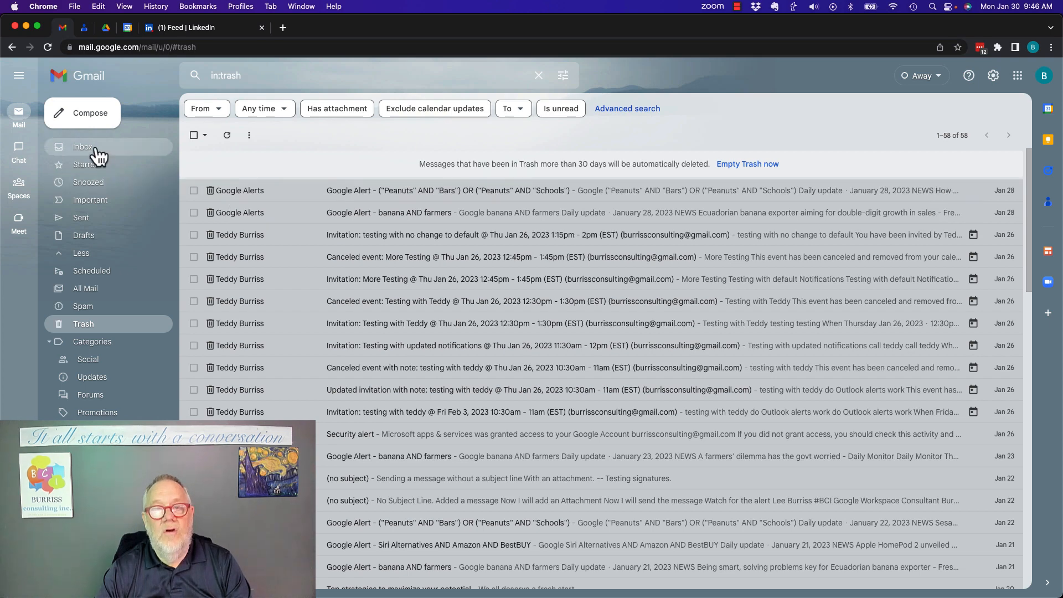
mouse_move(83, 146)
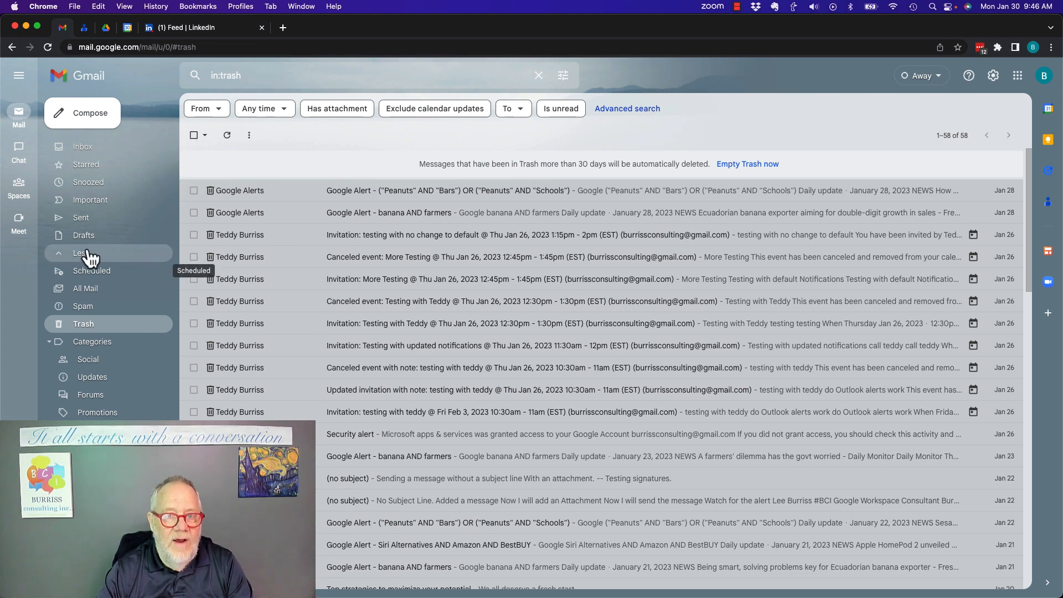
Step: Go back to Drafts to confirm no saved drafts remain
left_click(84, 235)
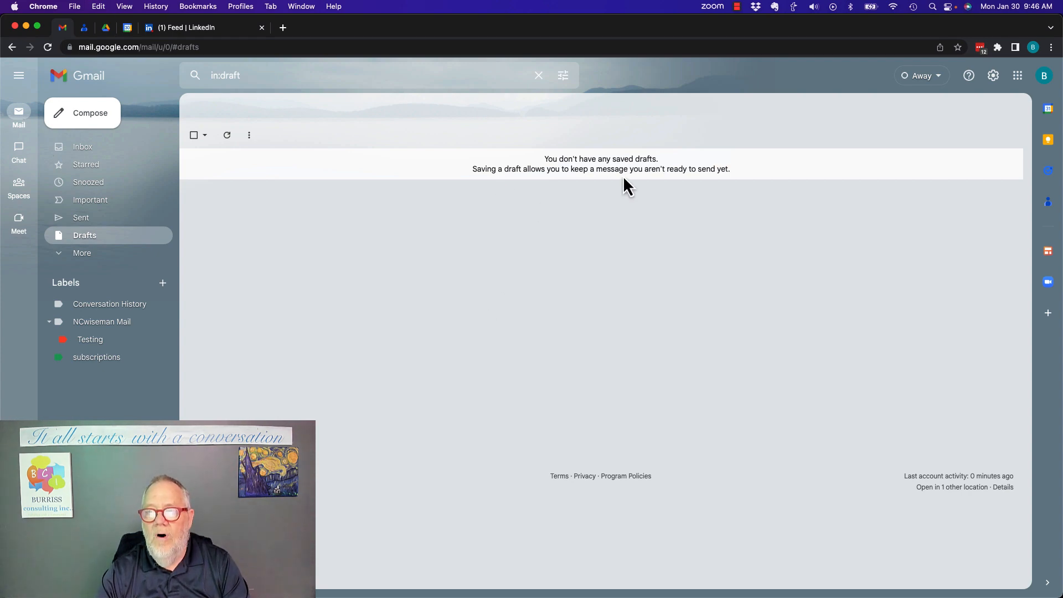
mouse_move(492, 180)
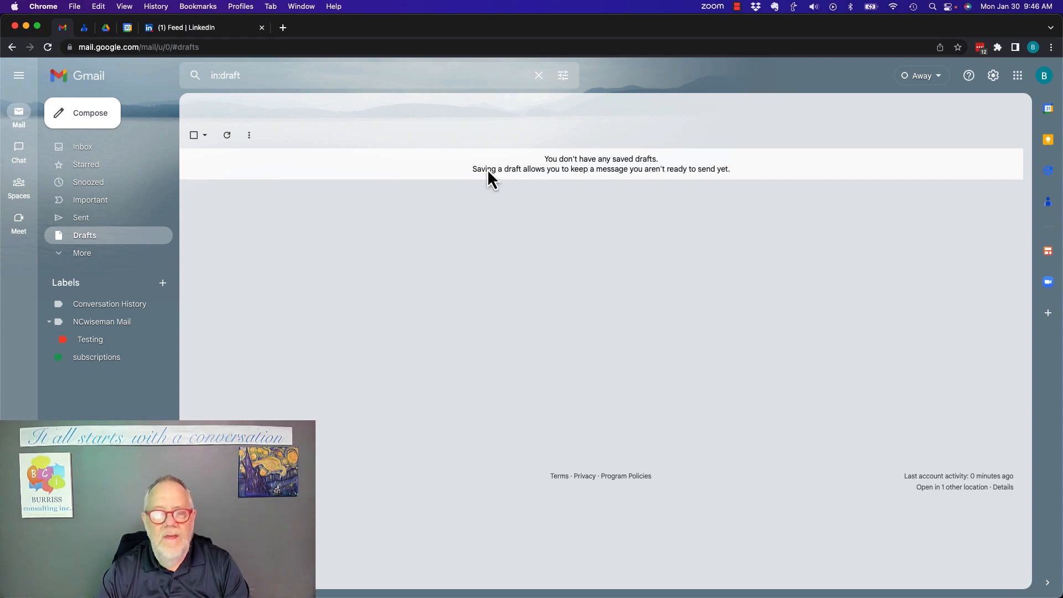
mouse_move(326, 218)
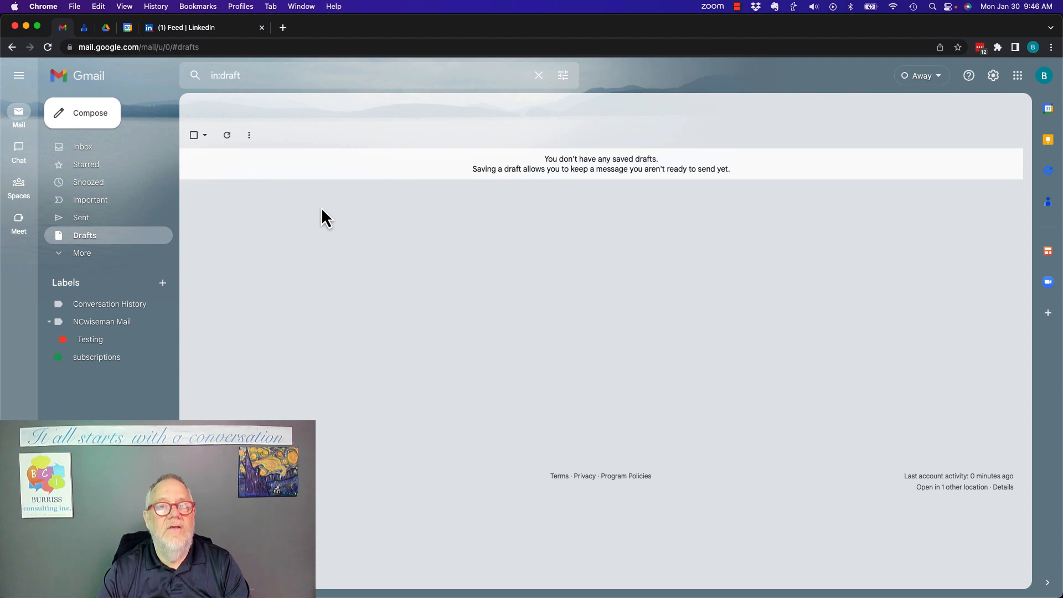
mouse_move(304, 32)
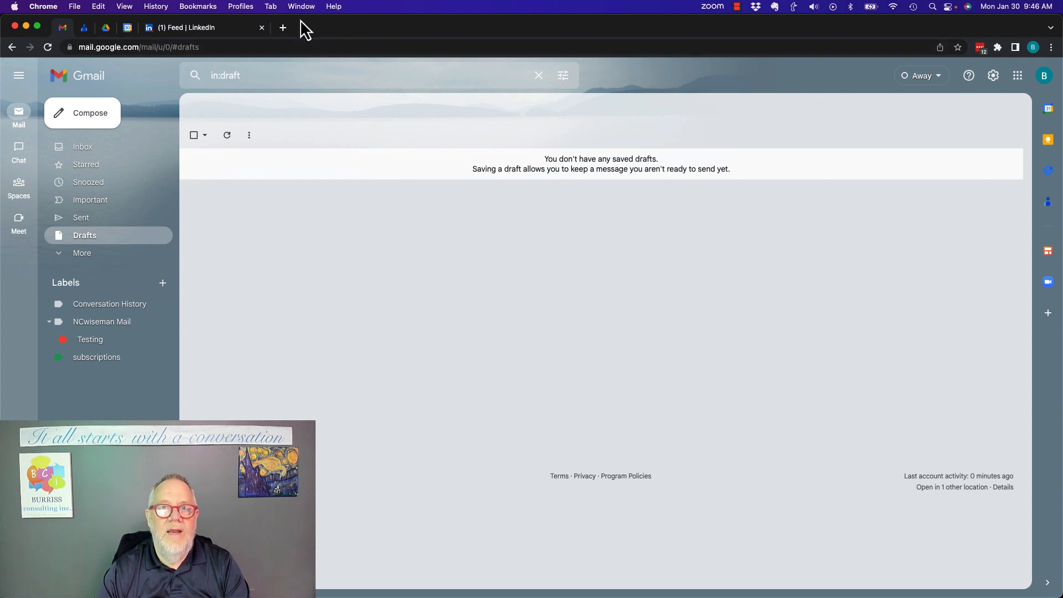